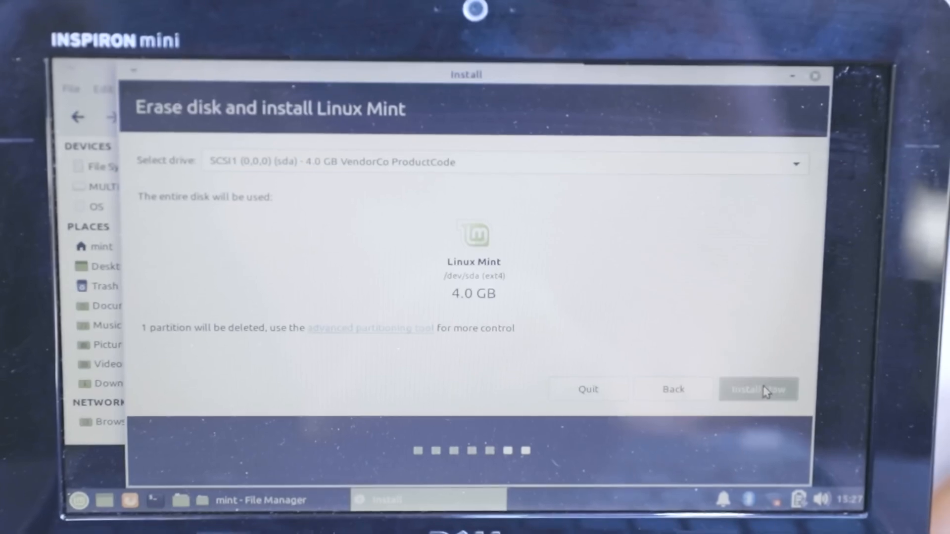
Complete the list item's class to read "Price" in the pricing-plans PHP markup.
left_click(758, 389)
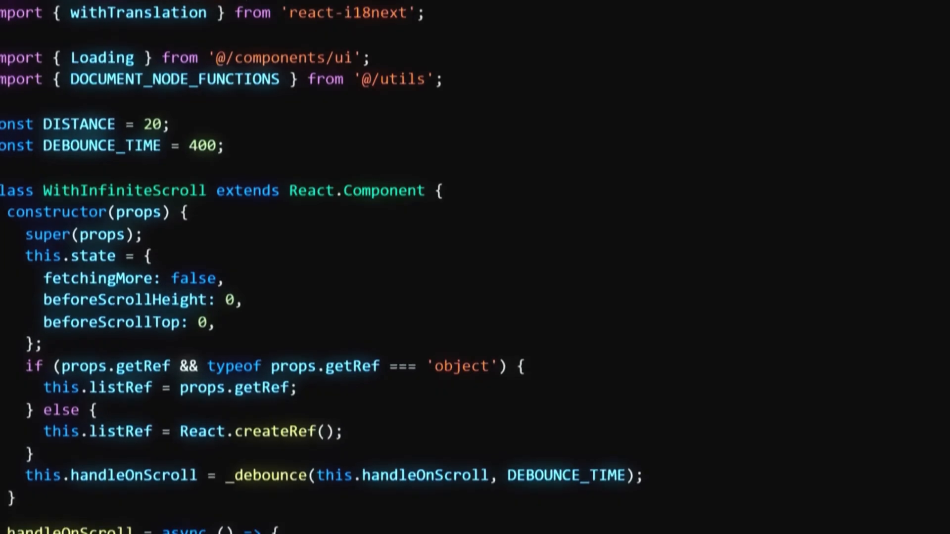
scroll("down", 3)
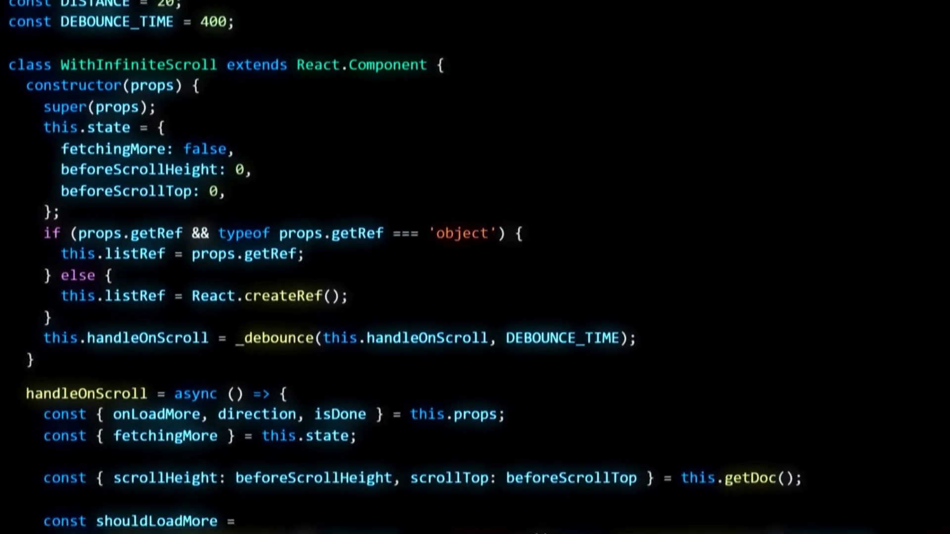
scroll("down", 3)
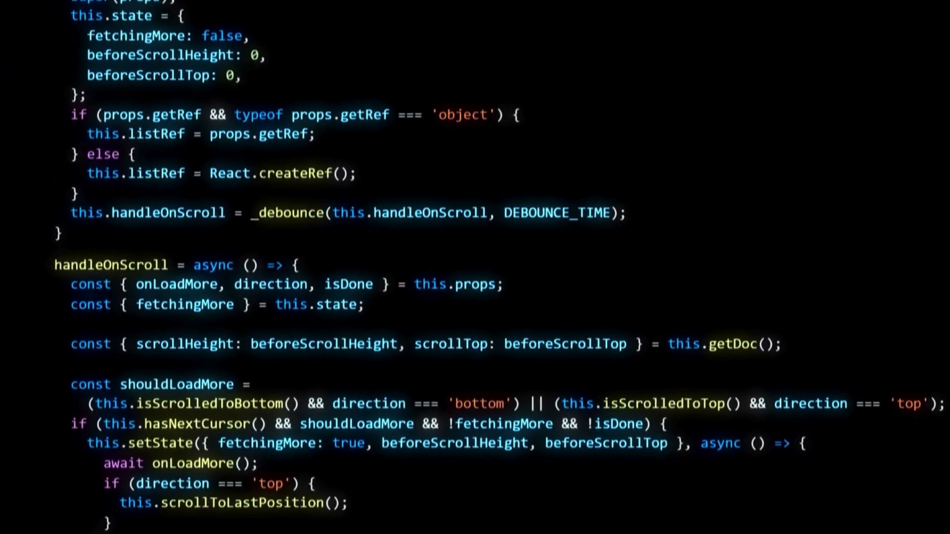
scroll("down", 3)
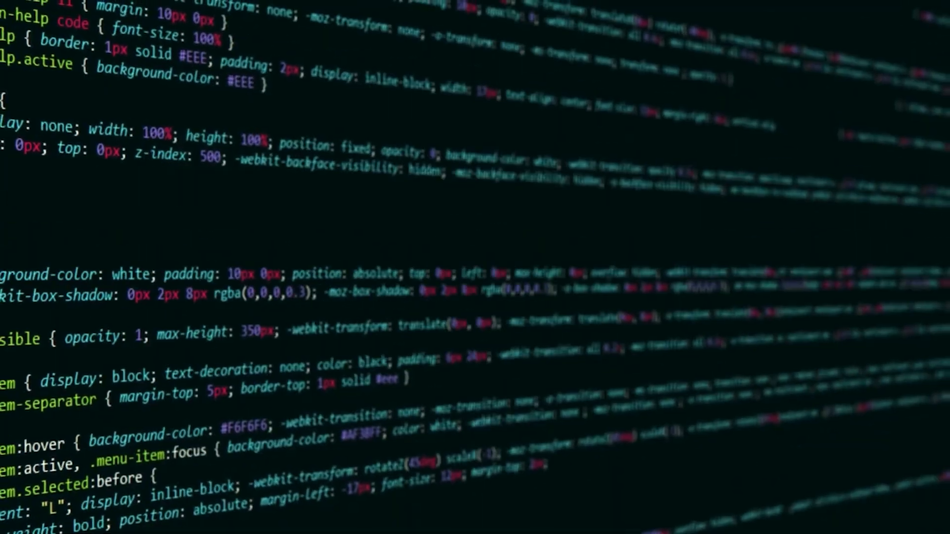
scroll("down", 3)
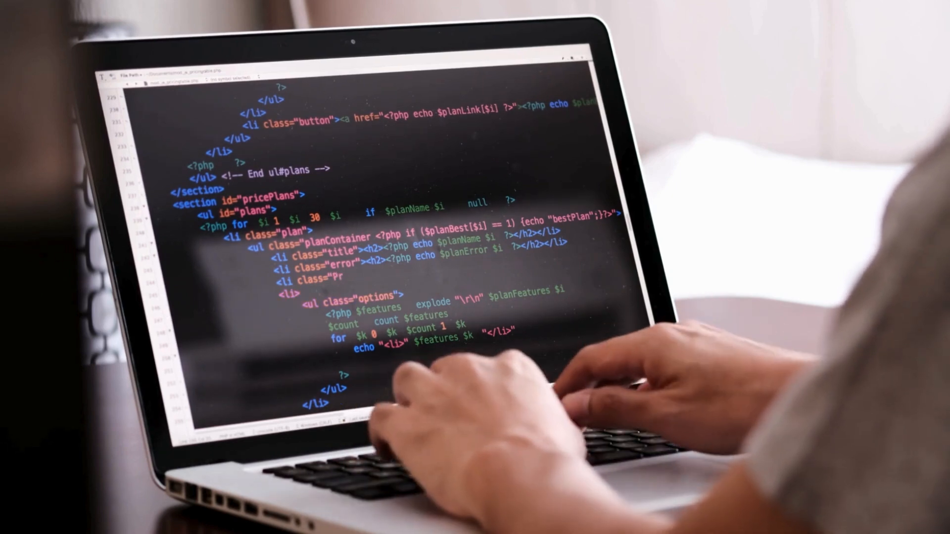
type("ice\">")
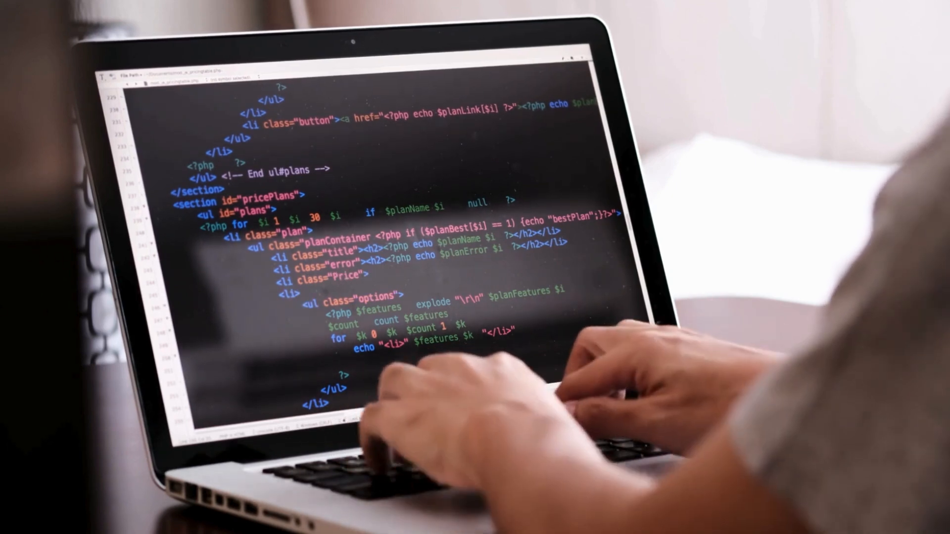